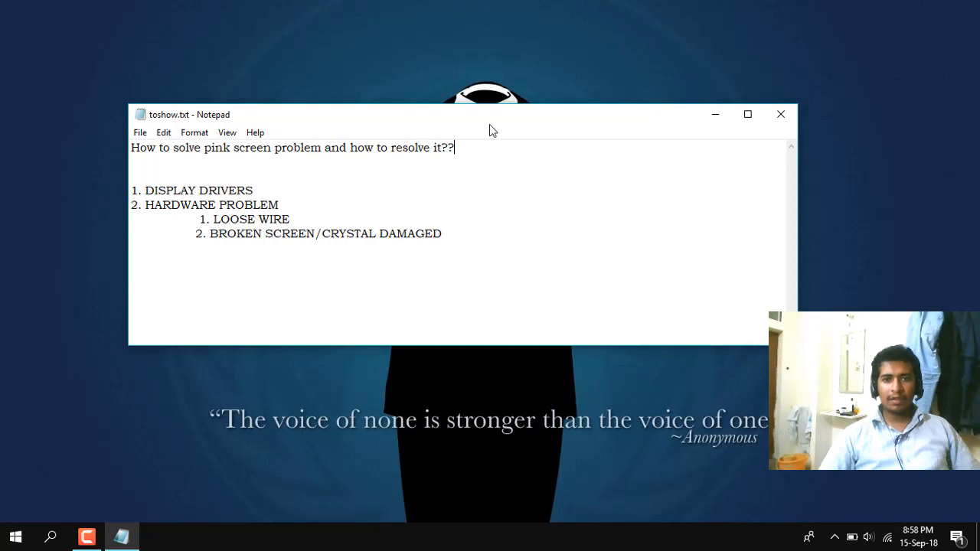
mouse_move(460, 162)
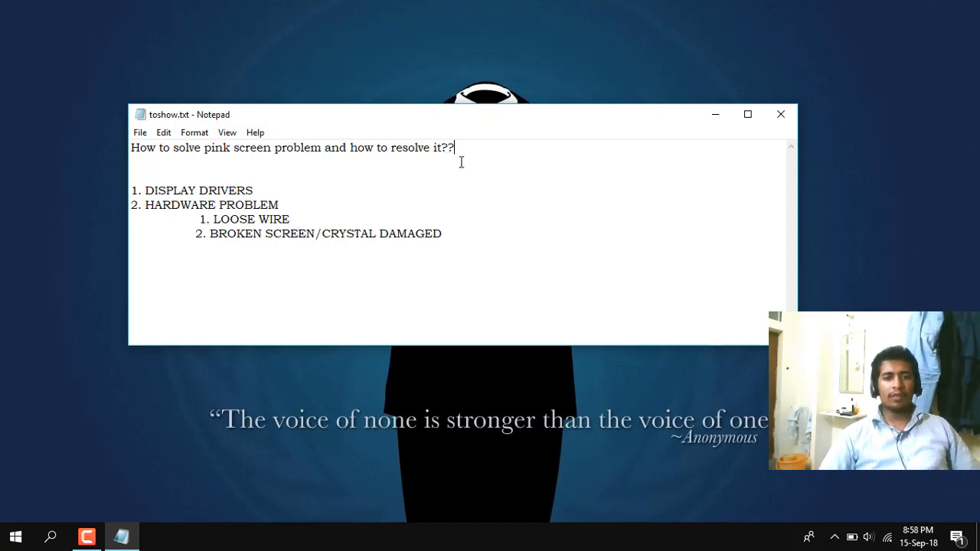
Step: Maximize the toshow.txt window and leave the insertion point after DAMAGED on the last line
left_click_drag(257, 147, 441, 233)
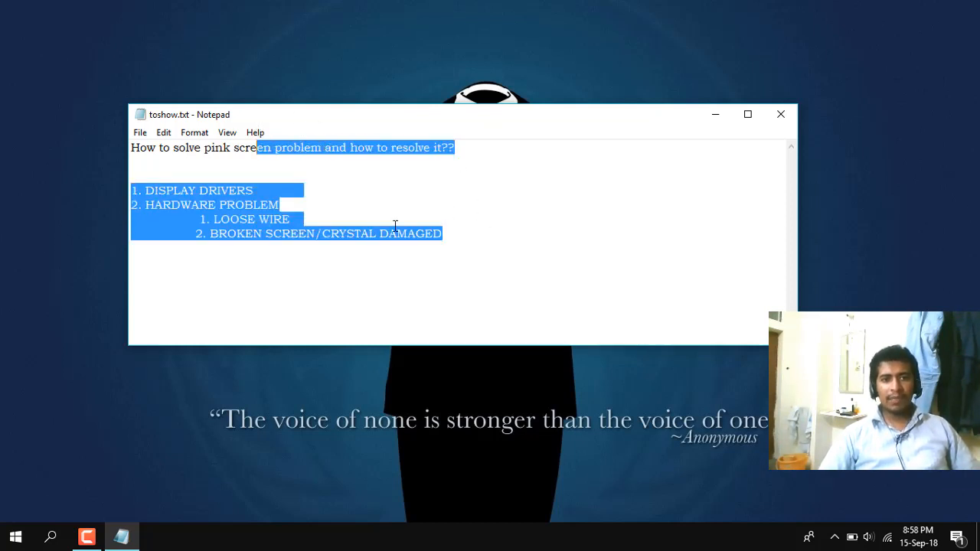
left_click(496, 245)
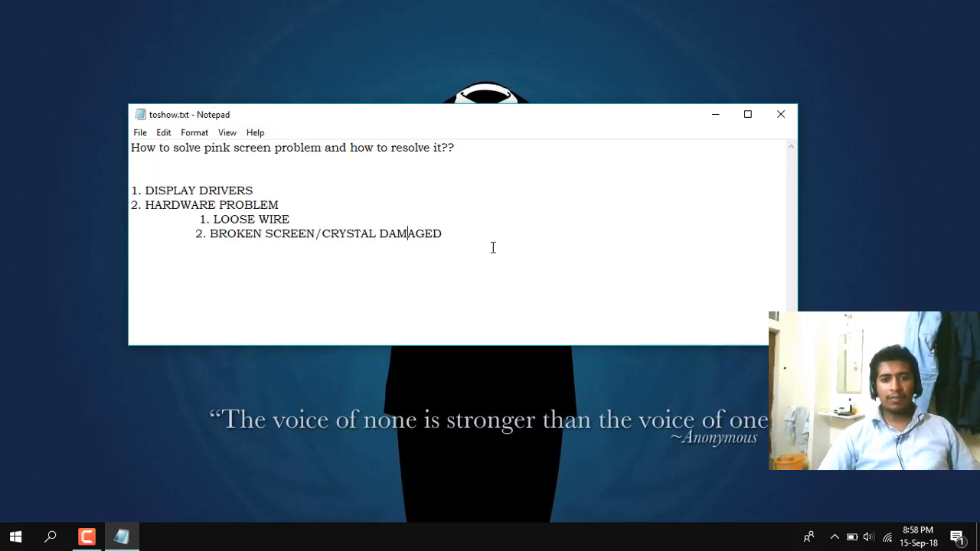
mouse_move(478, 240)
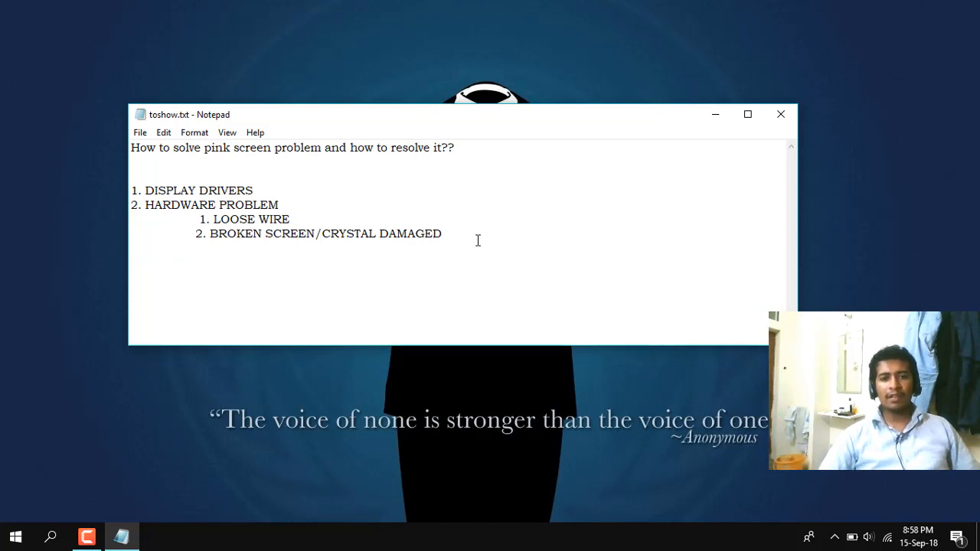
left_click(747, 113)
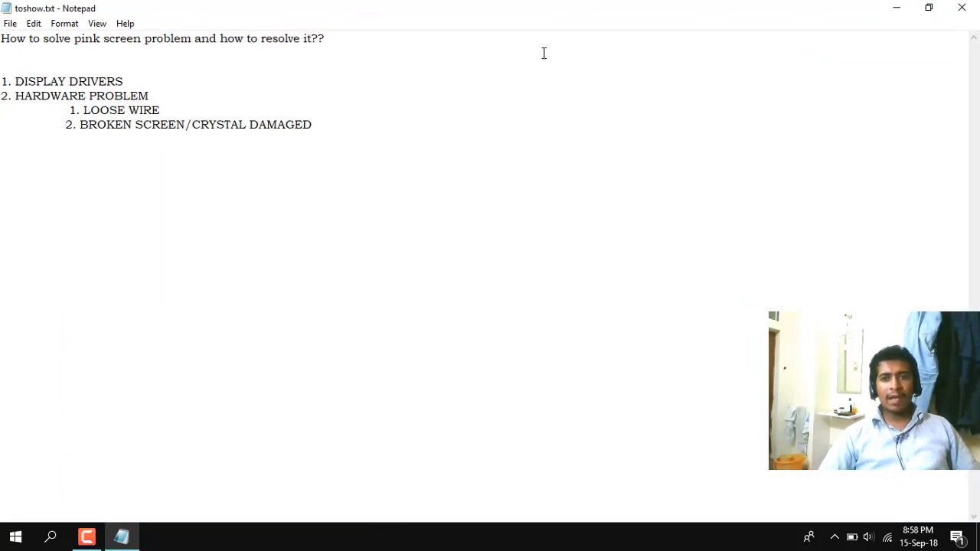
mouse_move(407, 82)
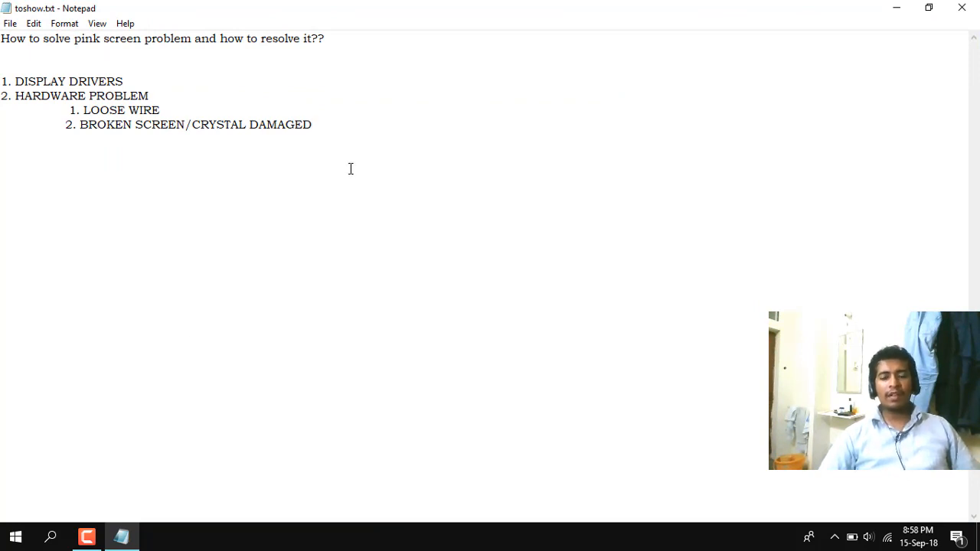
left_click(312, 124)
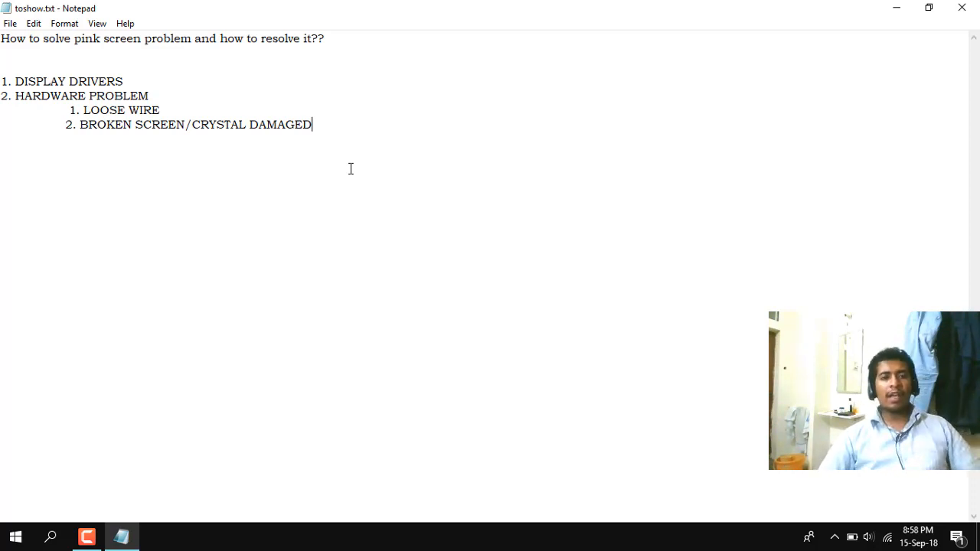
mouse_move(389, 167)
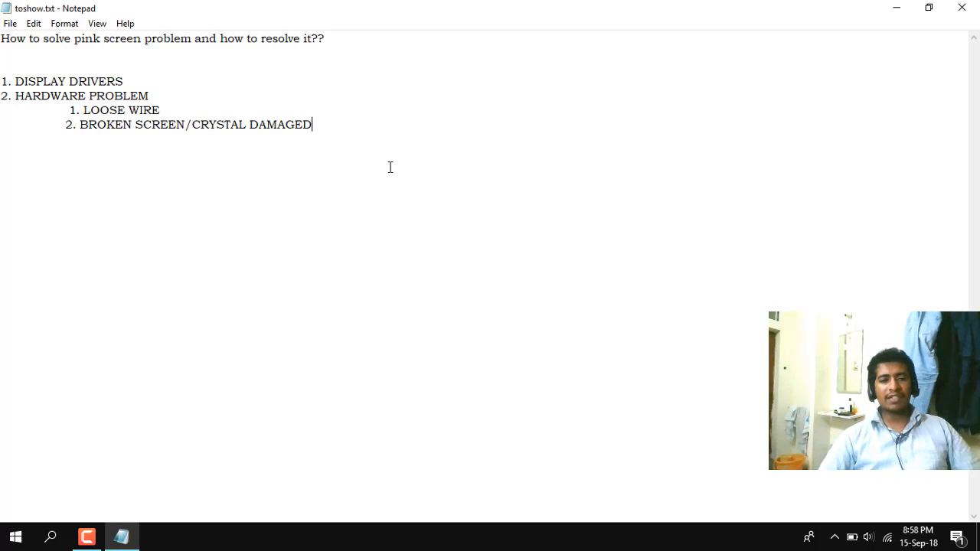
mouse_move(186, 63)
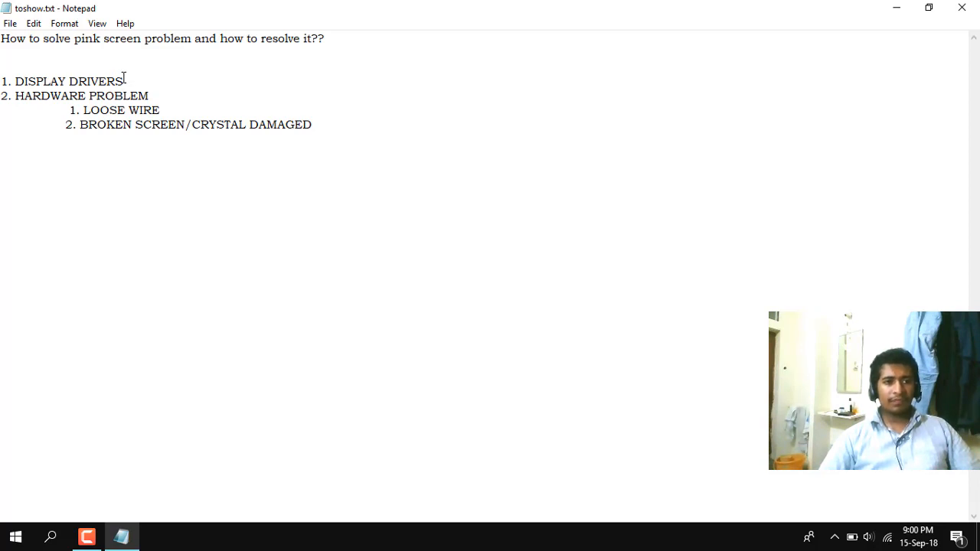
mouse_move(130, 83)
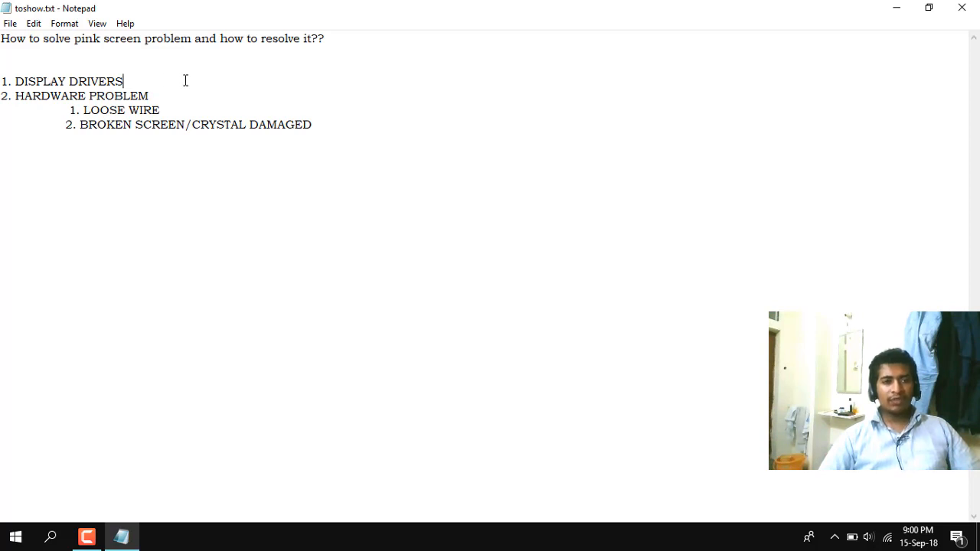
mouse_move(358, 125)
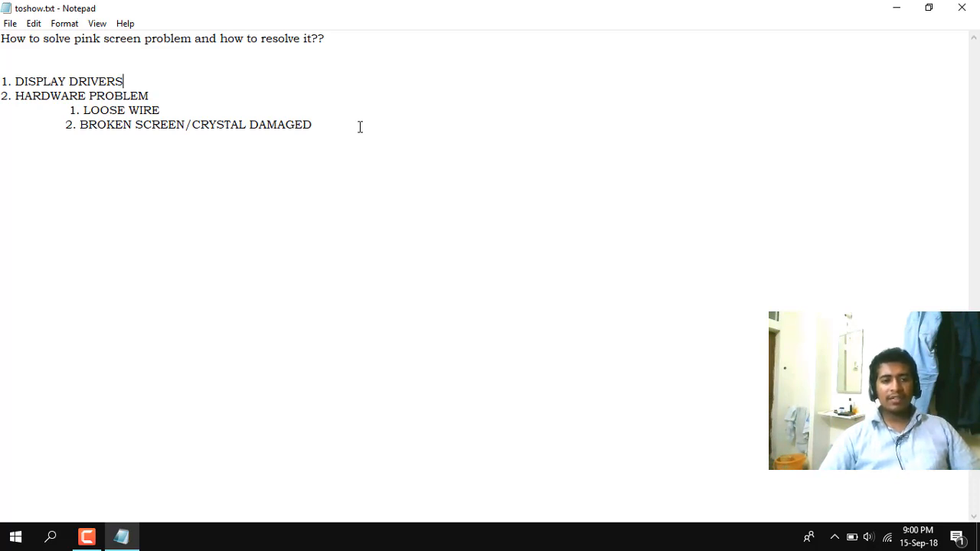
left_click(312, 126)
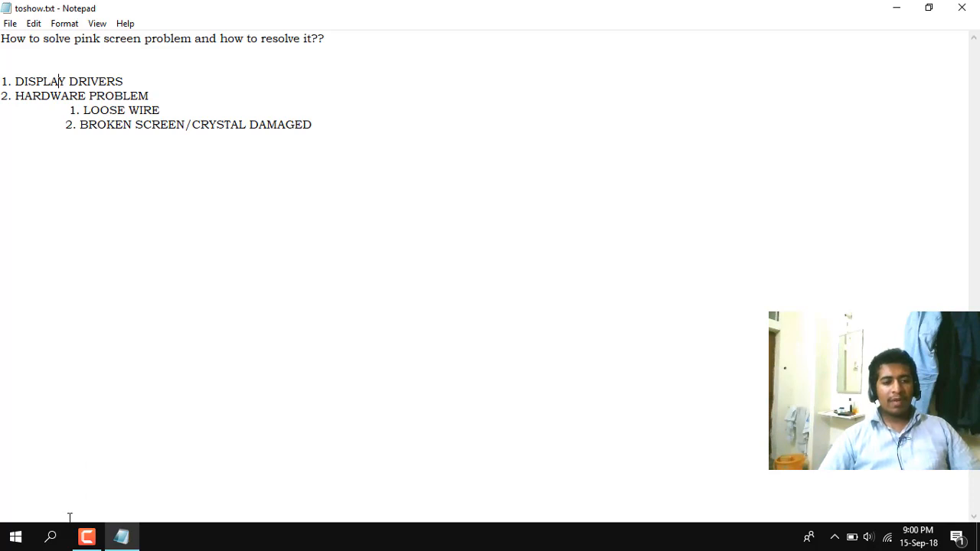
mouse_move(401, 237)
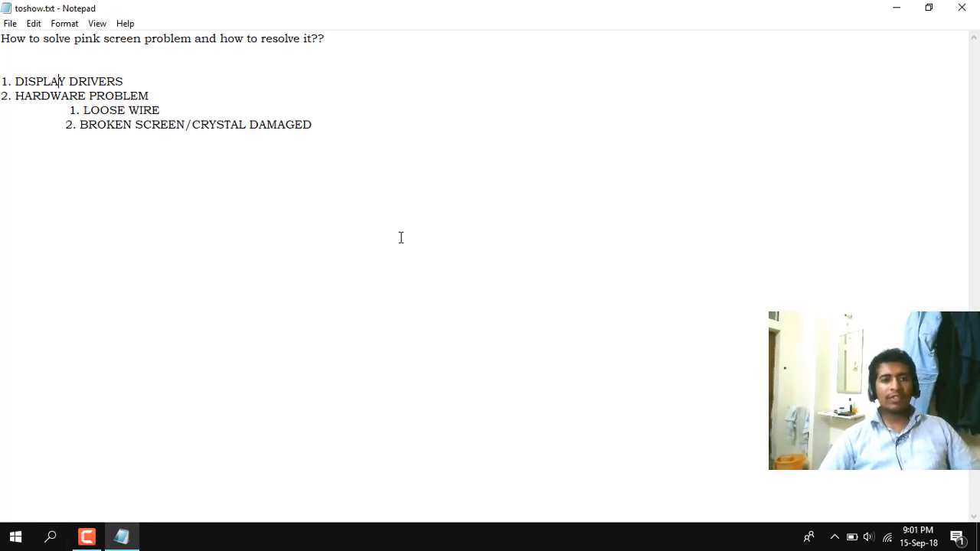
mouse_move(353, 95)
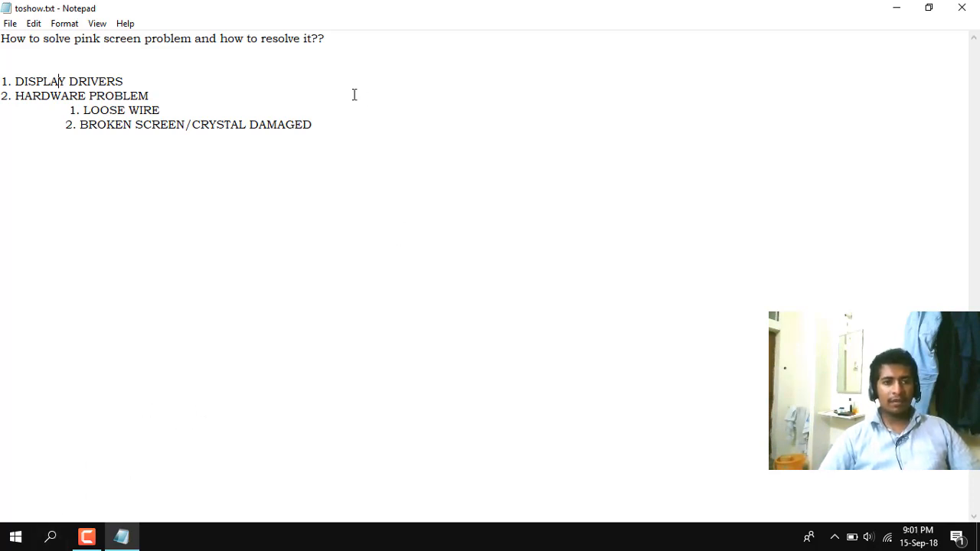
mouse_move(184, 57)
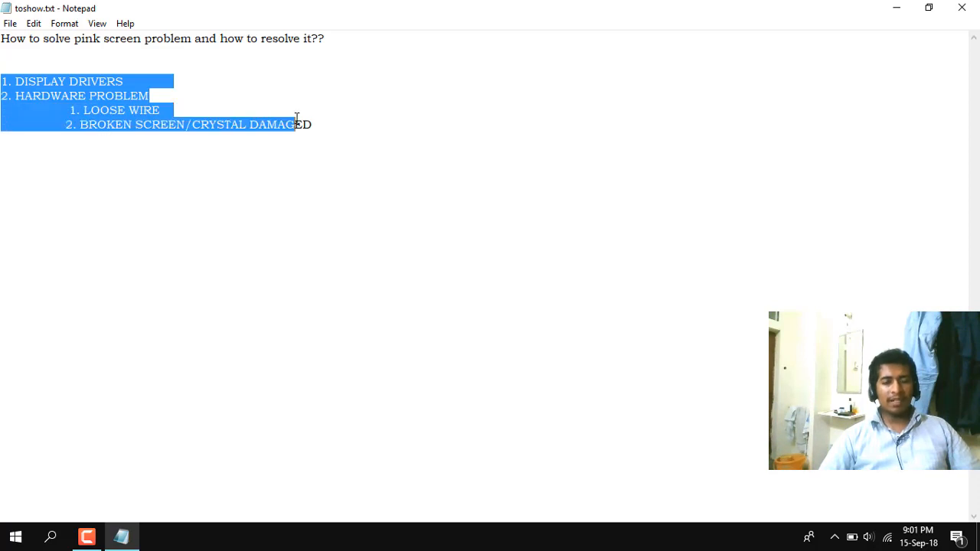
left_click(314, 124)
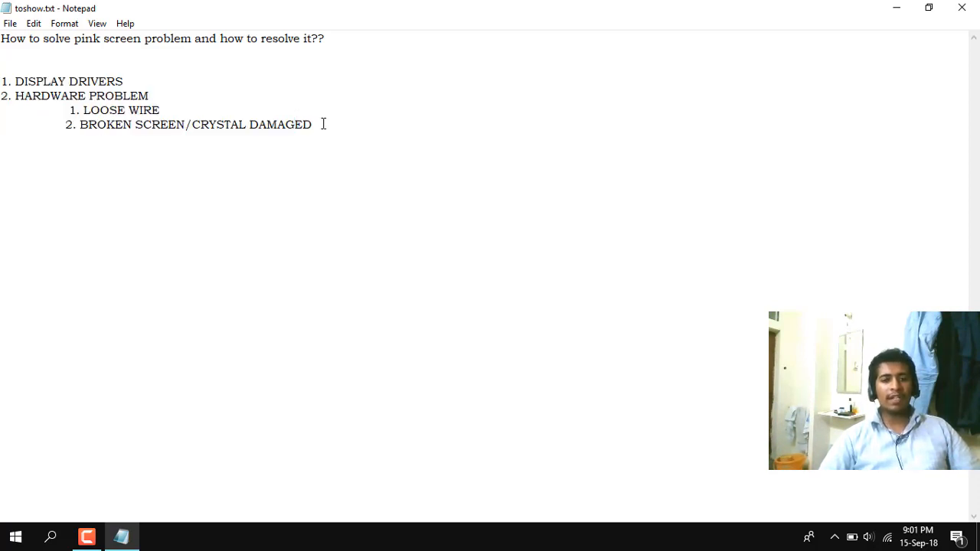
left_click(313, 124)
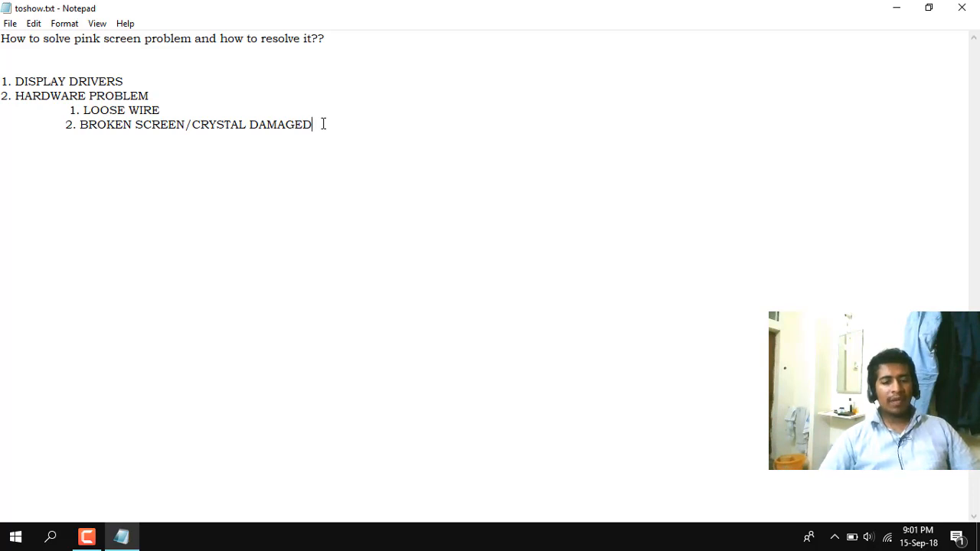
left_click_drag(312, 124, 0, 73)
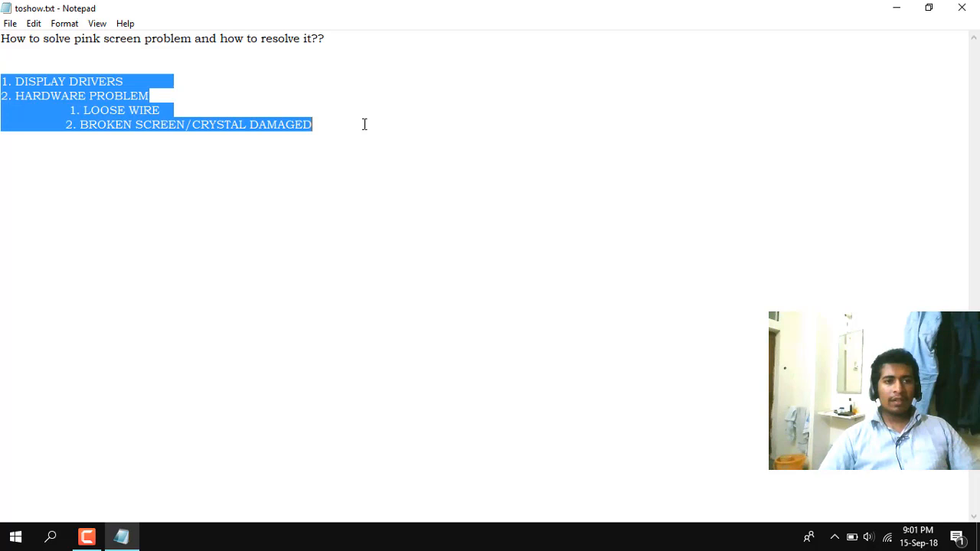
left_click(336, 151)
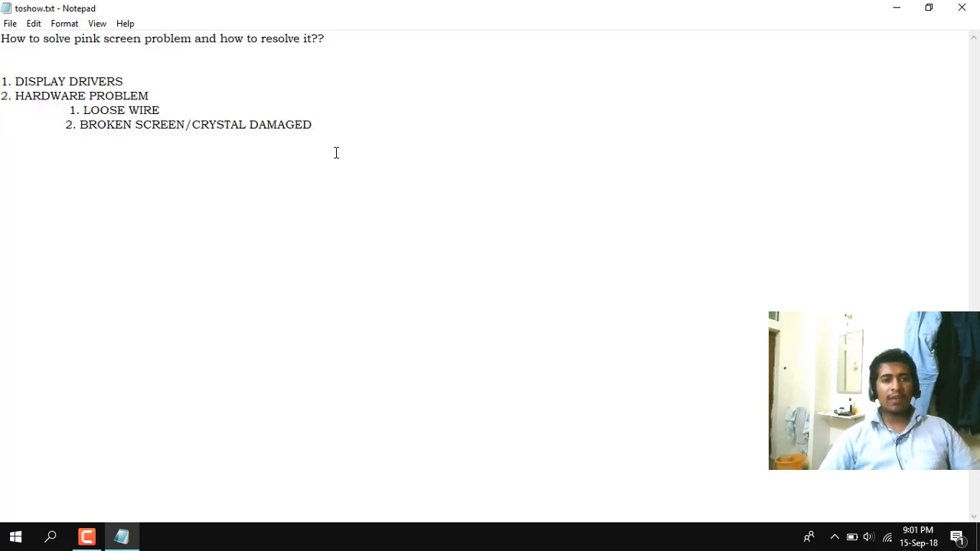
left_click(313, 126)
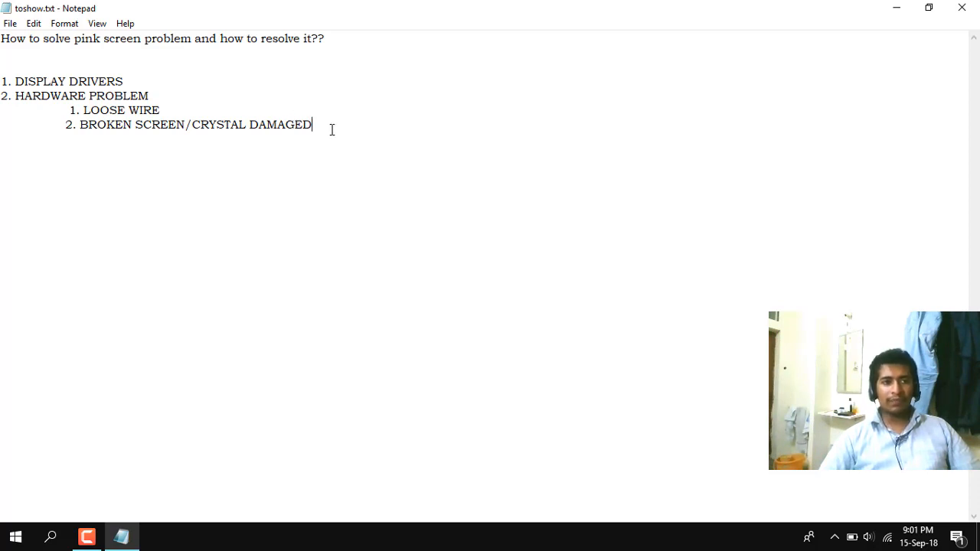
double_click(69, 81)
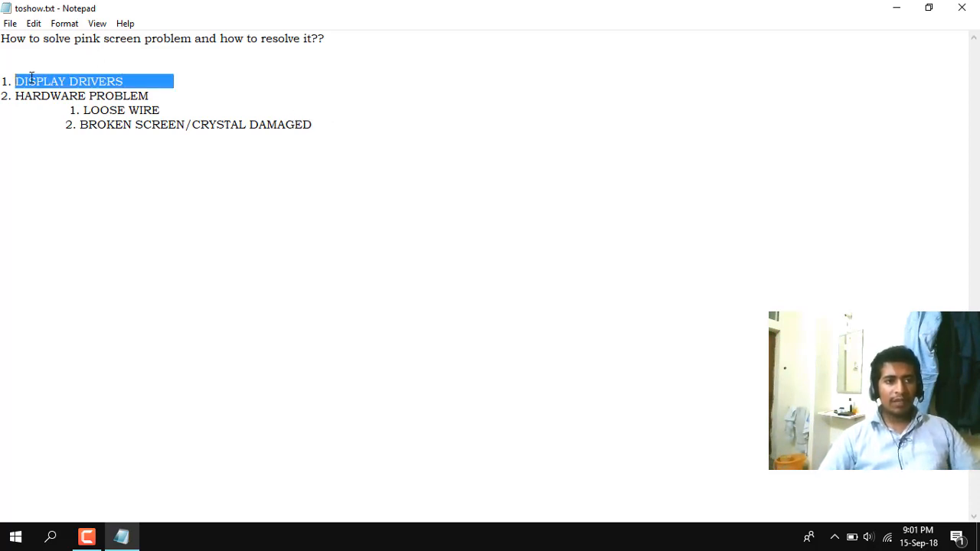
left_click(145, 74)
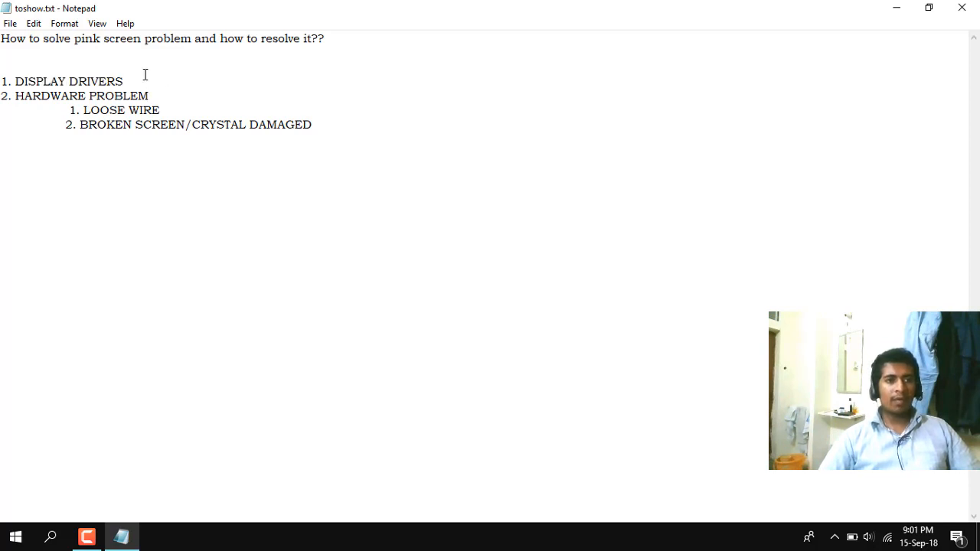
mouse_move(13, 408)
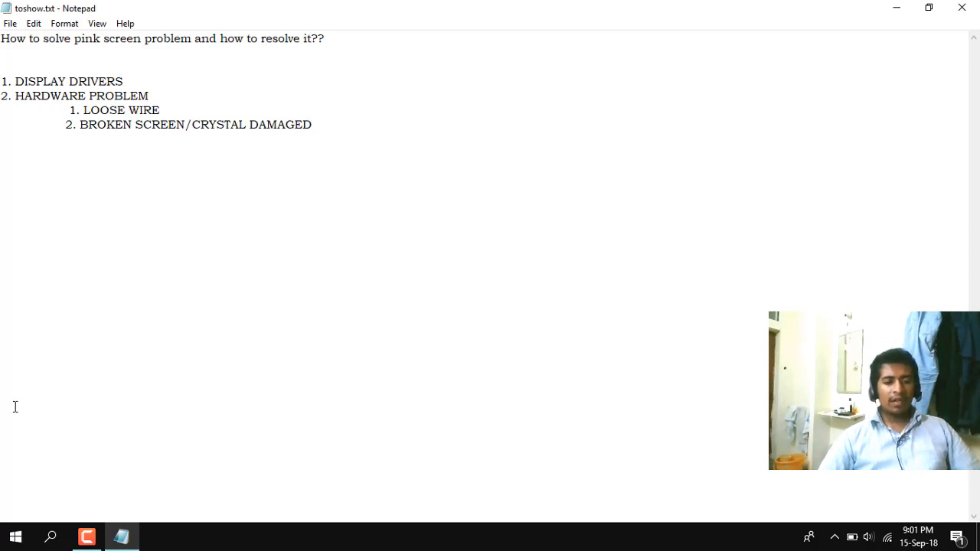
left_click(50, 536)
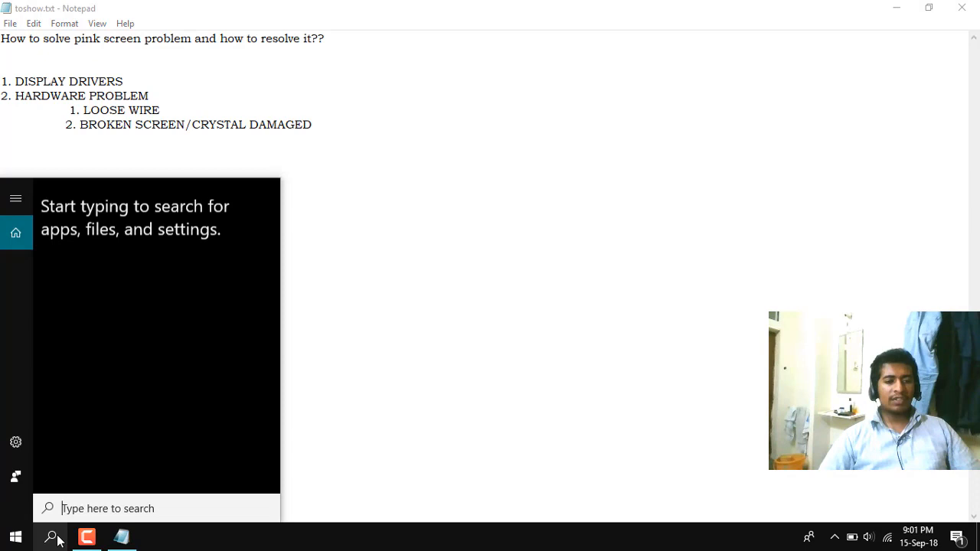
mouse_move(95, 508)
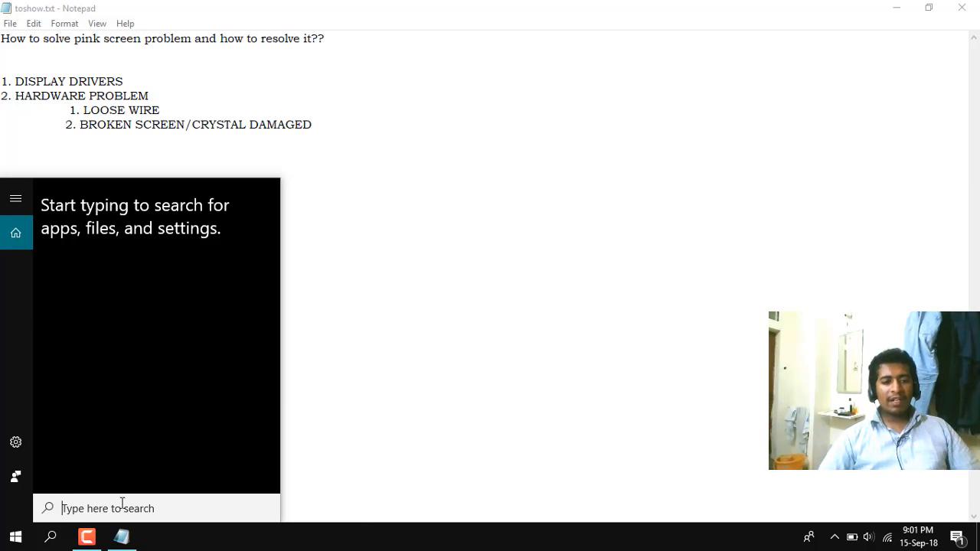
Step: Search 'display' in Start and open the Display settings page
type("dis")
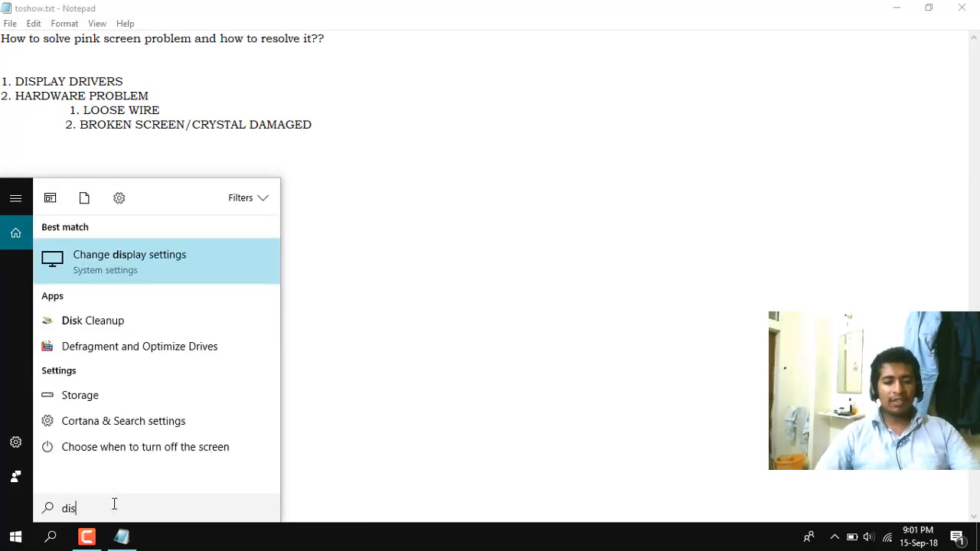
type("play")
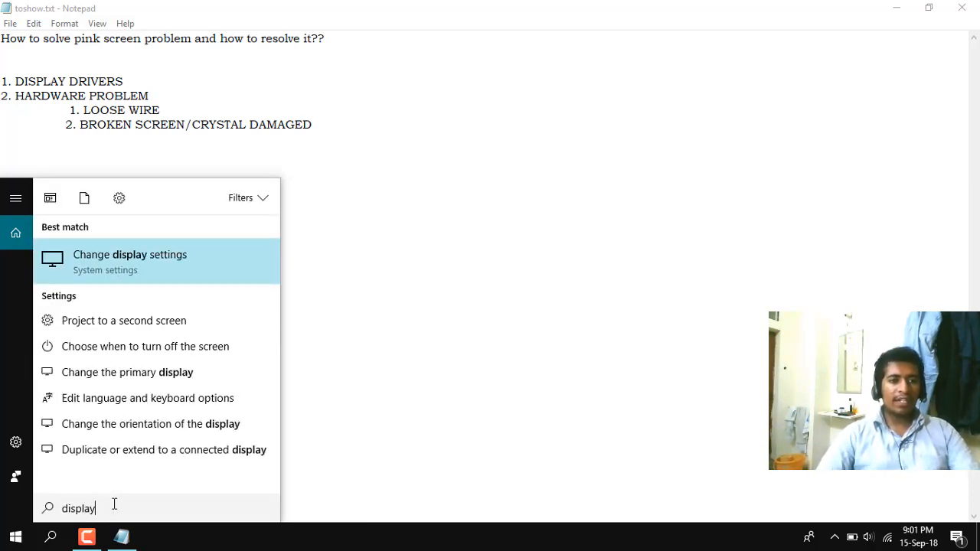
left_click(129, 260)
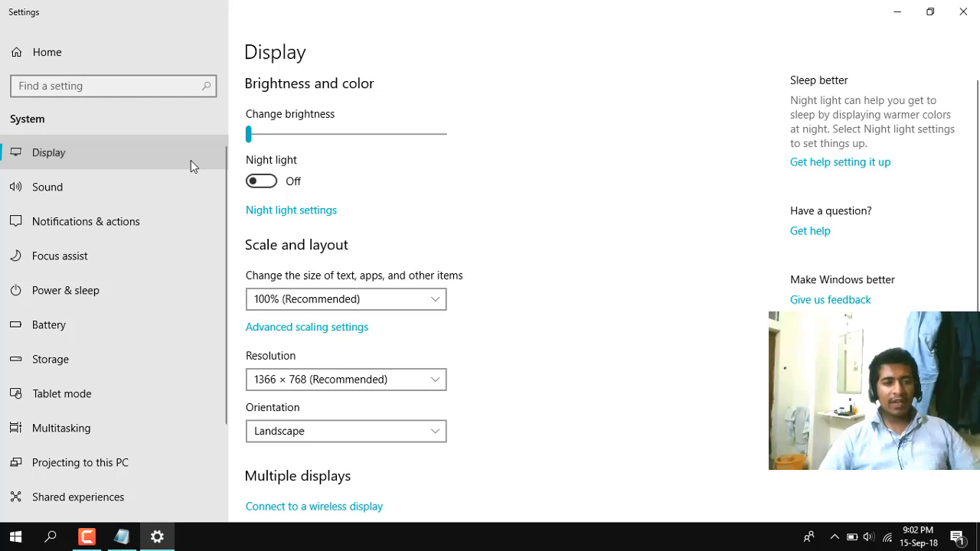
mouse_move(218, 168)
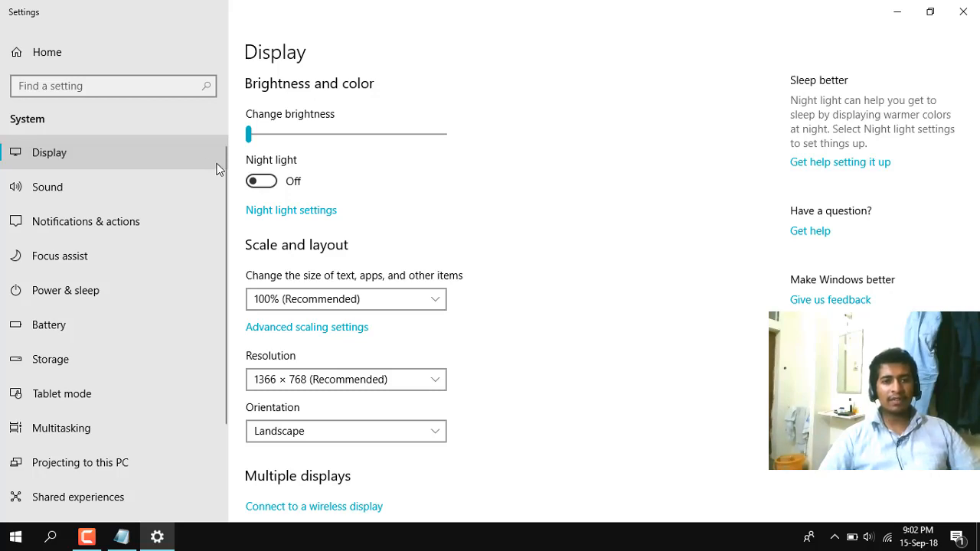
scroll("down", 3)
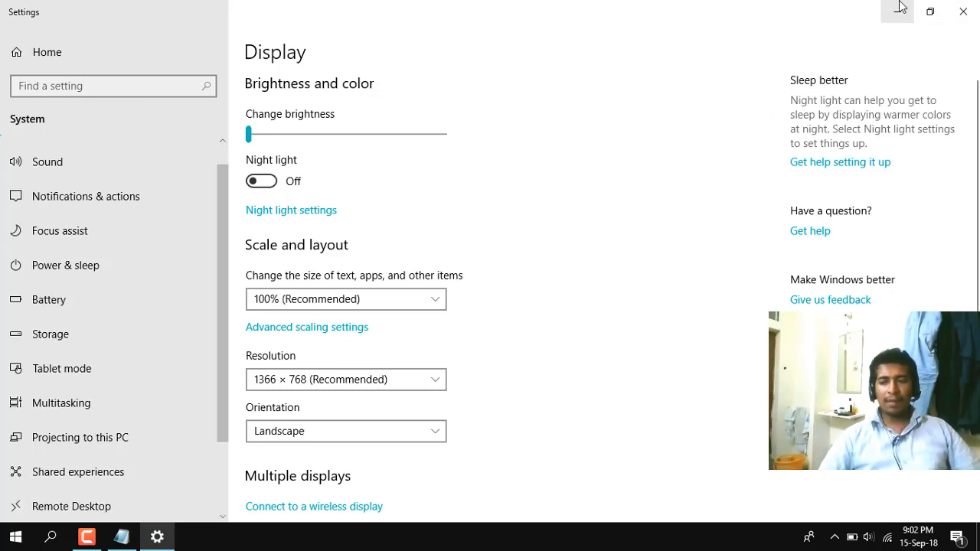
Step: Close Settings and bring the unchanged toshow.txt note back to the front
left_click(123, 536)
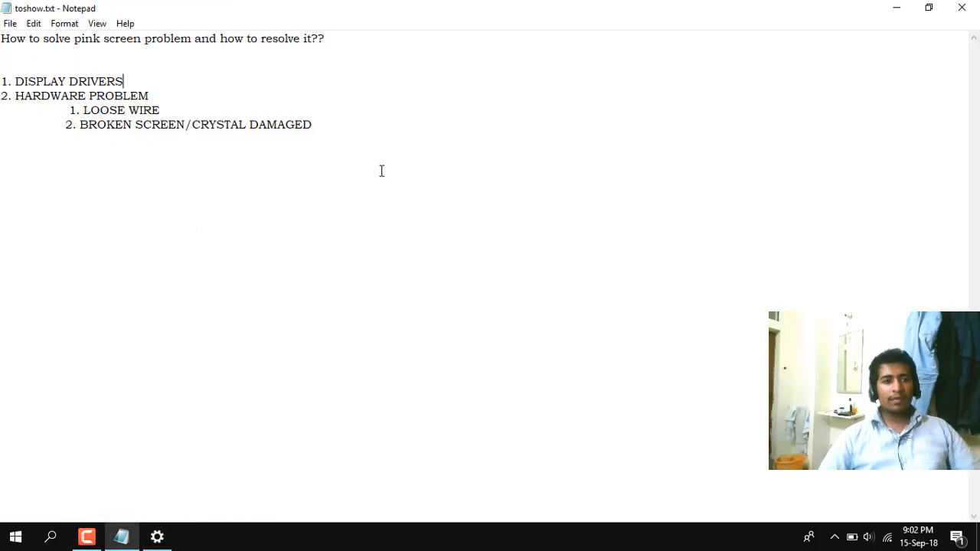
left_click(173, 110)
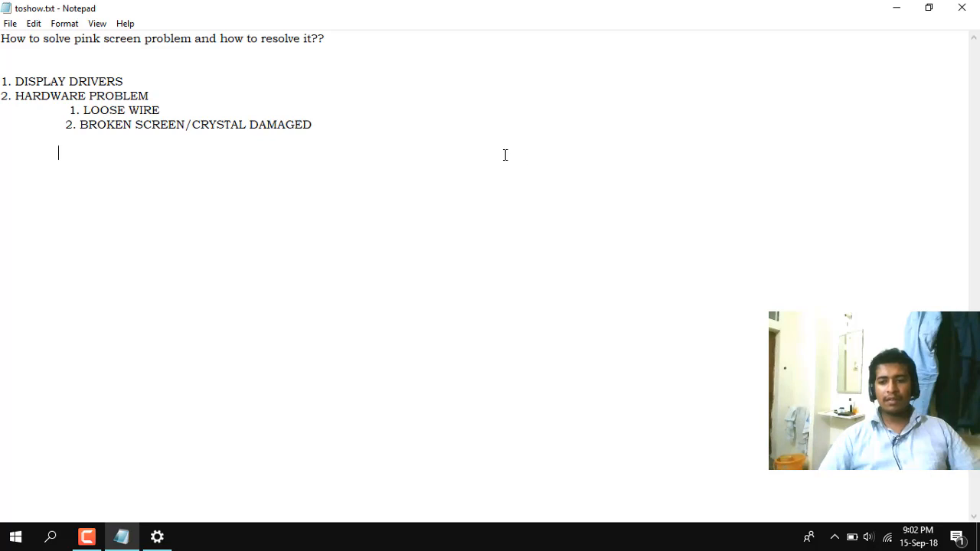
left_click(834, 536)
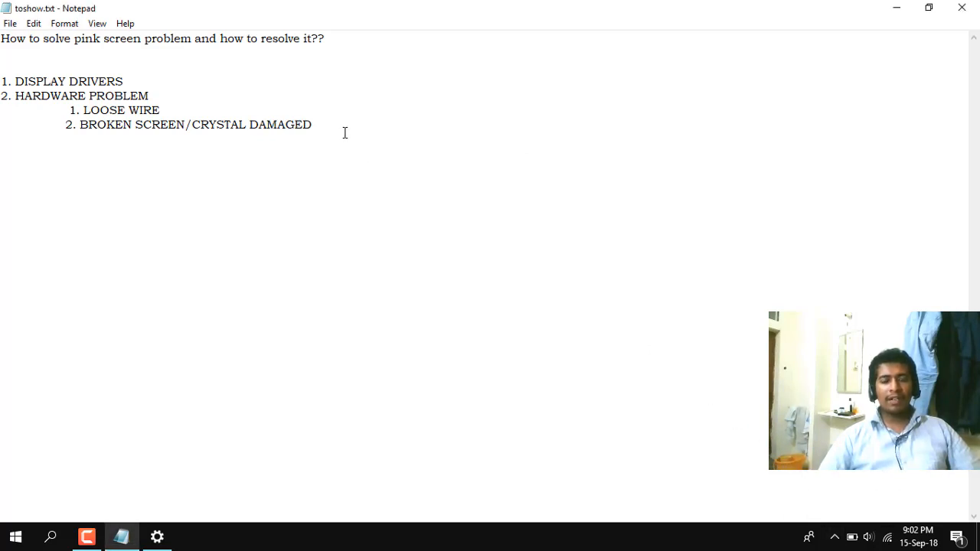
double_click(69, 81)
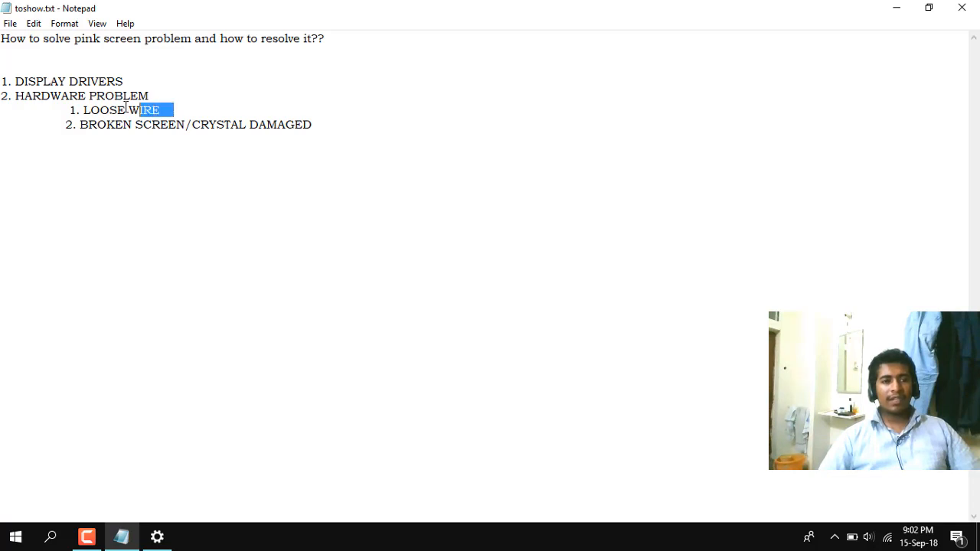
left_click_drag(175, 110, 68, 111)
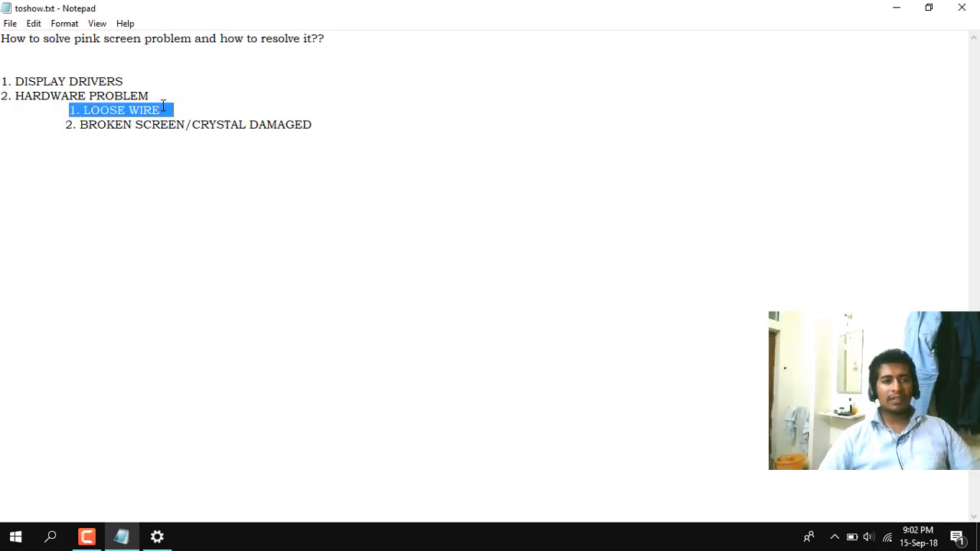
left_click(163, 110)
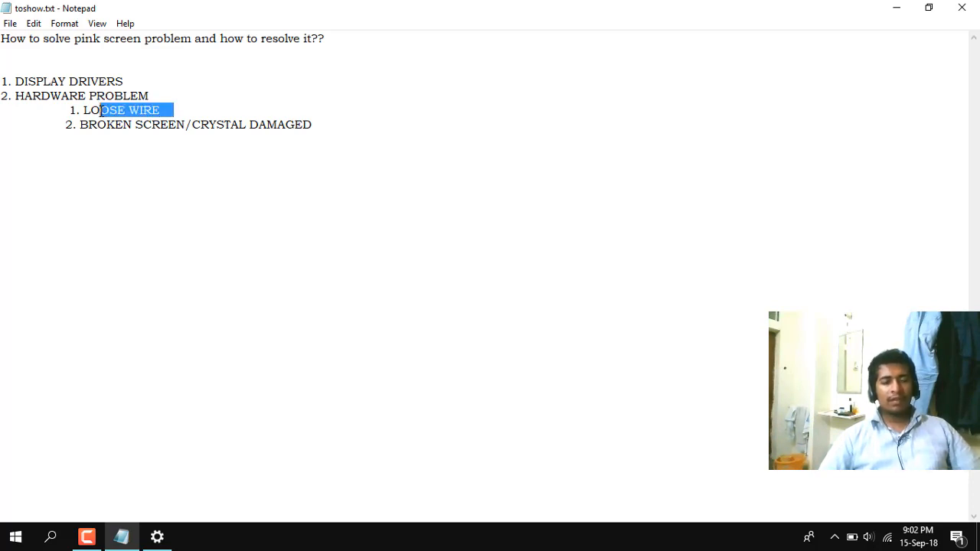
left_click(344, 132)
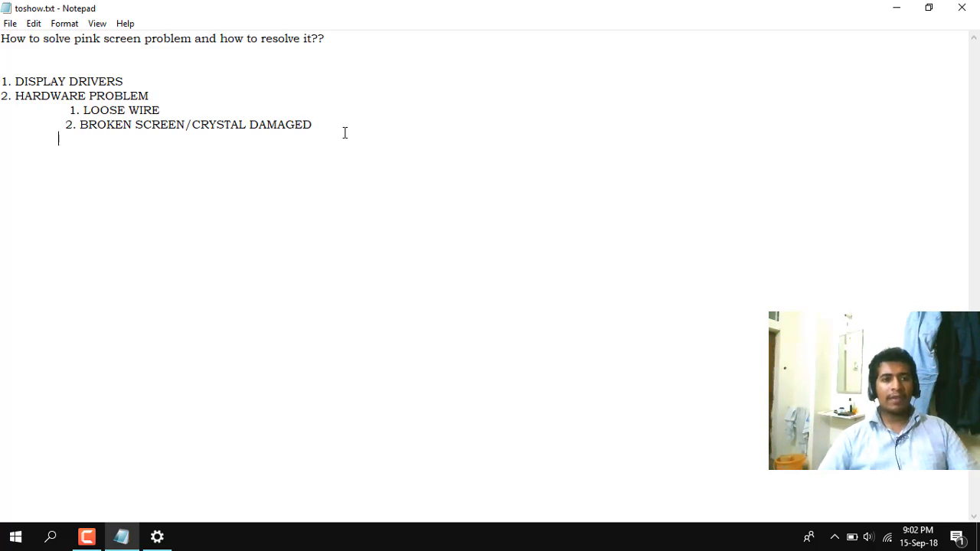
mouse_move(145, 84)
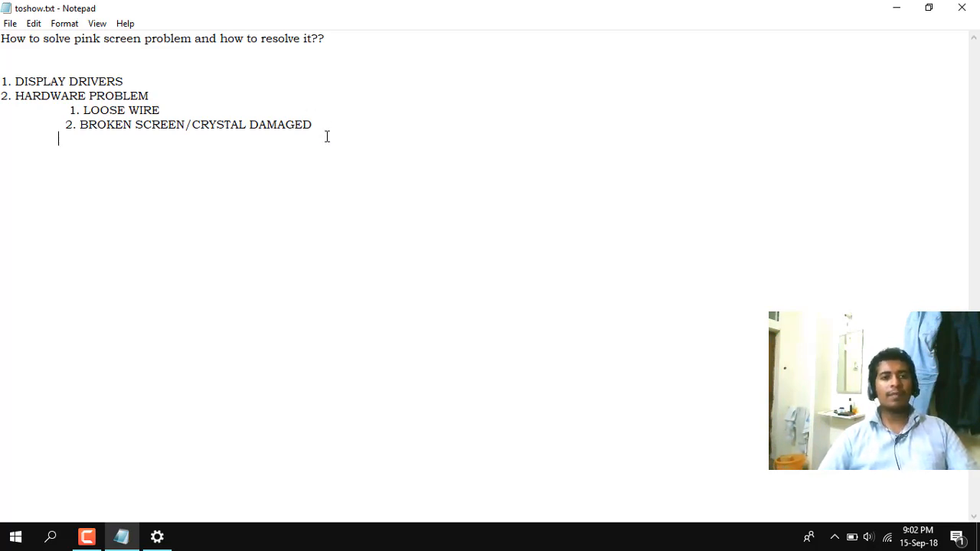
mouse_move(208, 104)
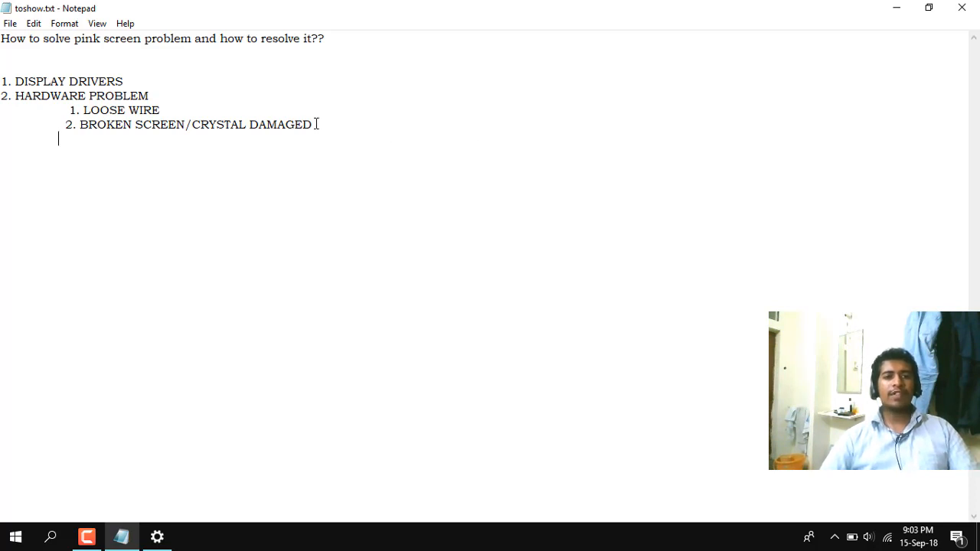
mouse_move(338, 125)
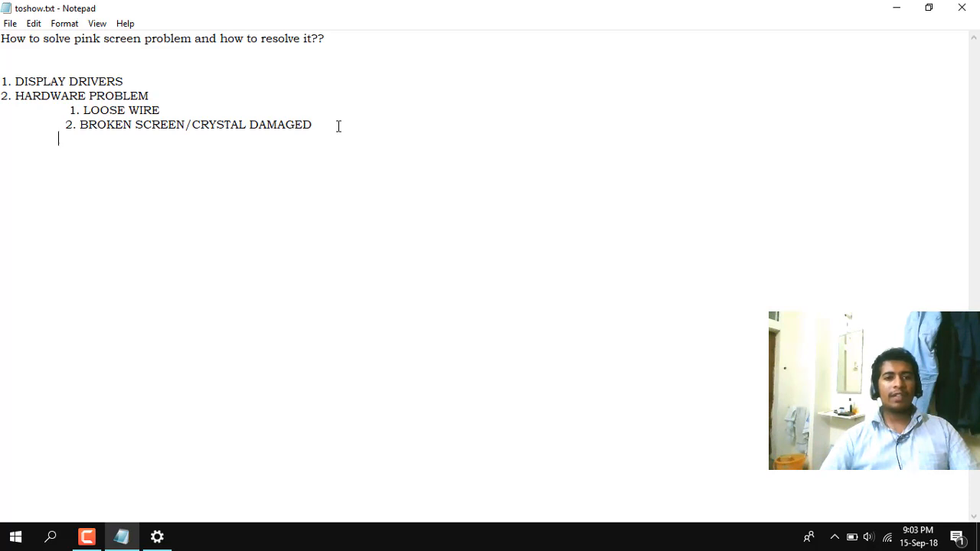
mouse_move(328, 126)
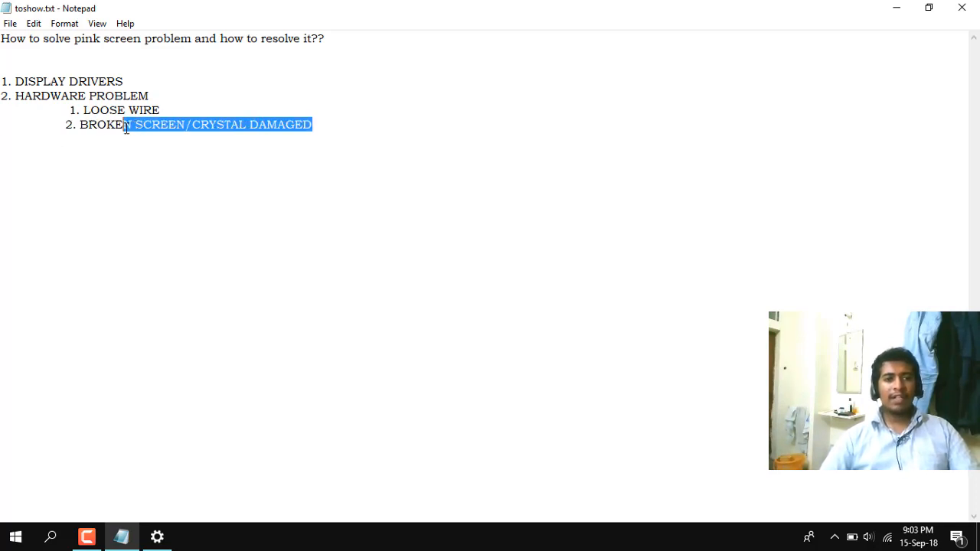
left_click(79, 124)
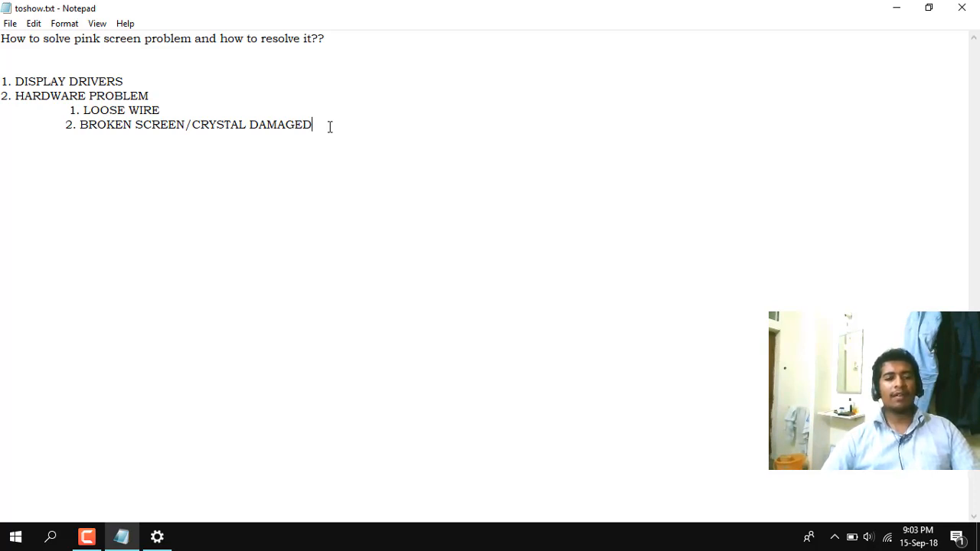
mouse_move(169, 107)
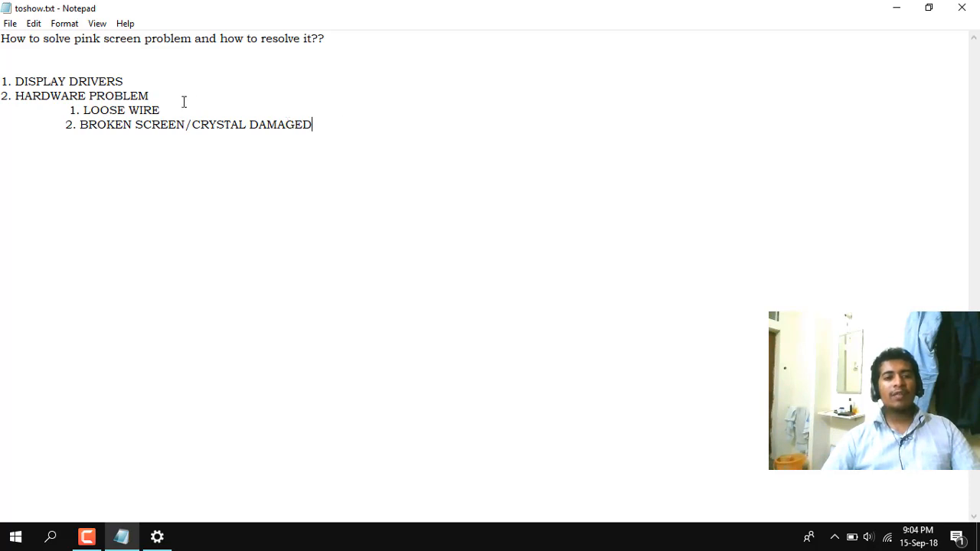
left_click(161, 110)
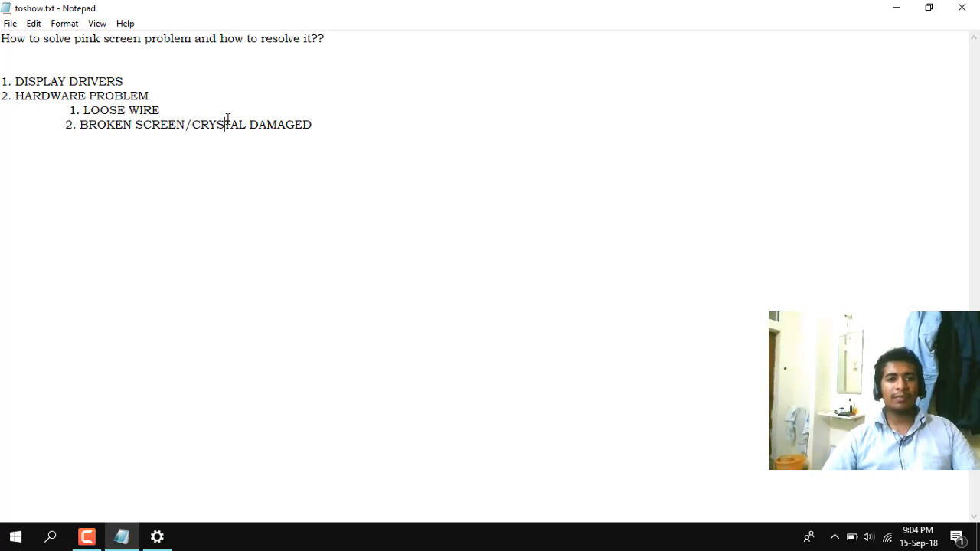
left_click_drag(64, 126, 217, 126)
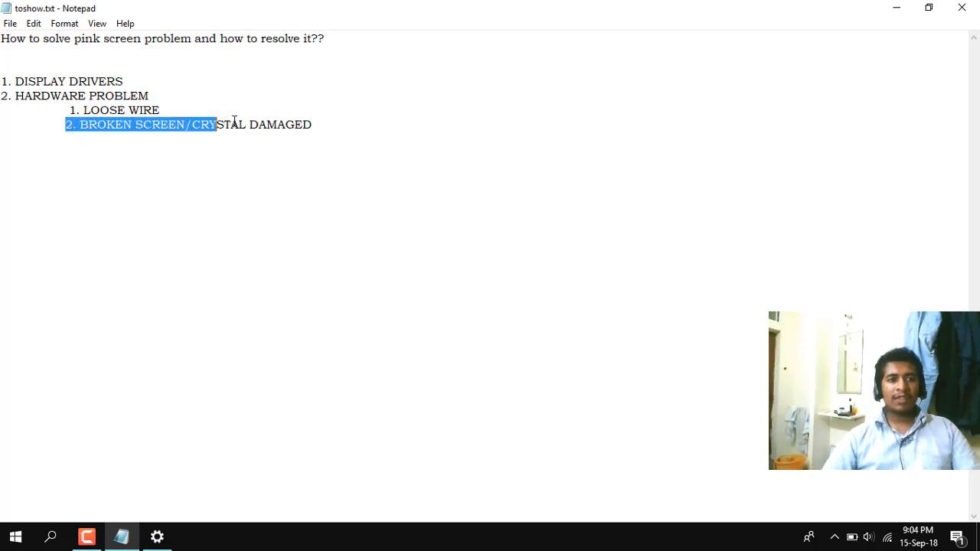
left_click(314, 124)
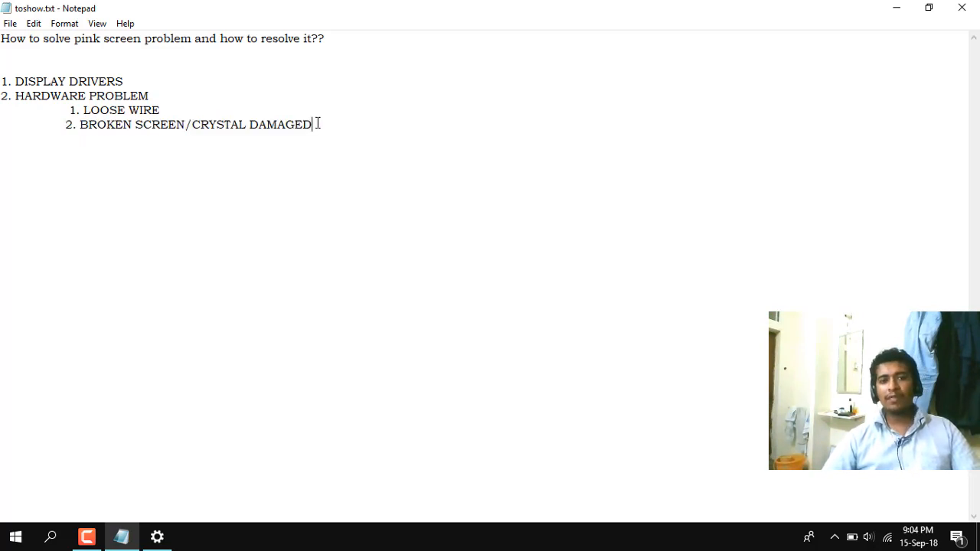